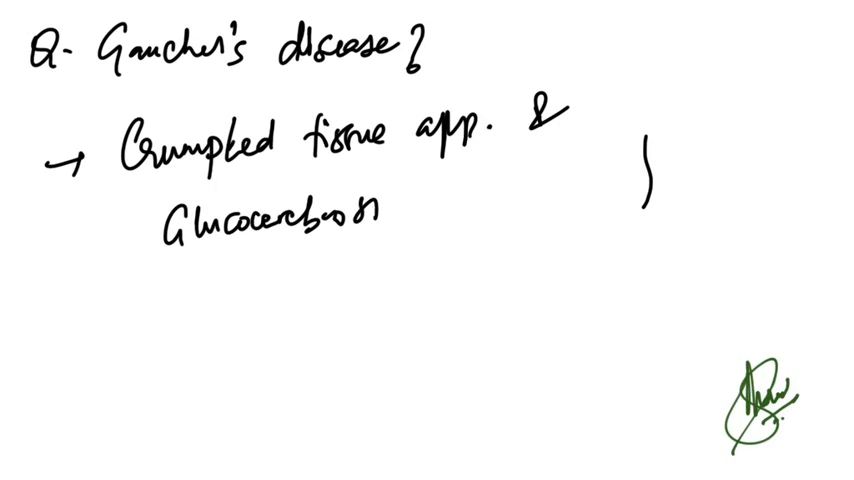
text(idase d)
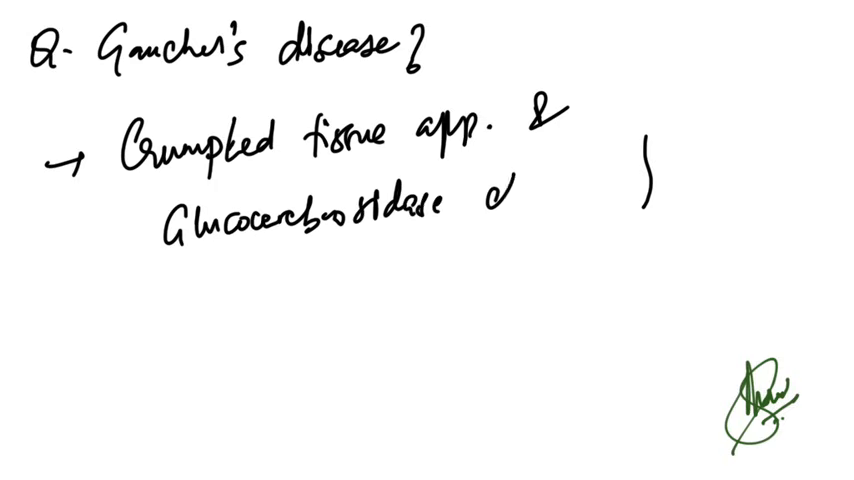